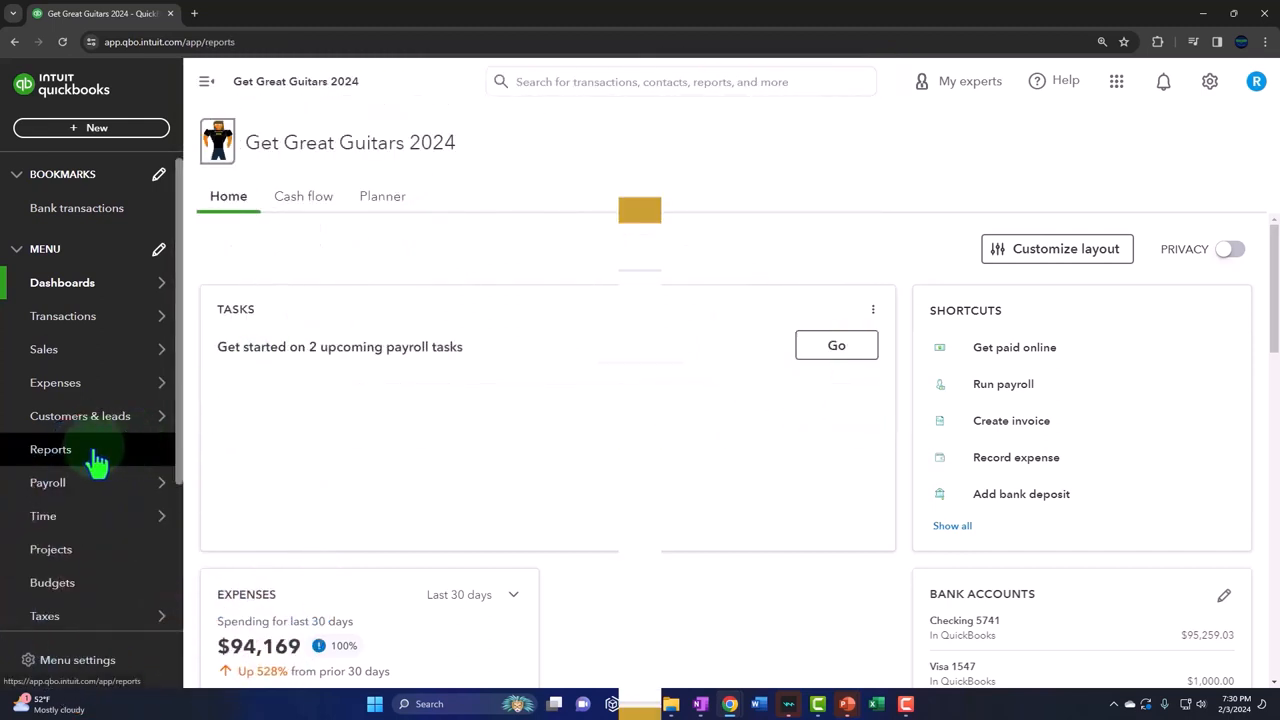
Step: From the Reports Favorites, launch Balance Sheet and Trial Balance in new browser tabs
{"action": "left_click", "coordinate": [50, 448]}
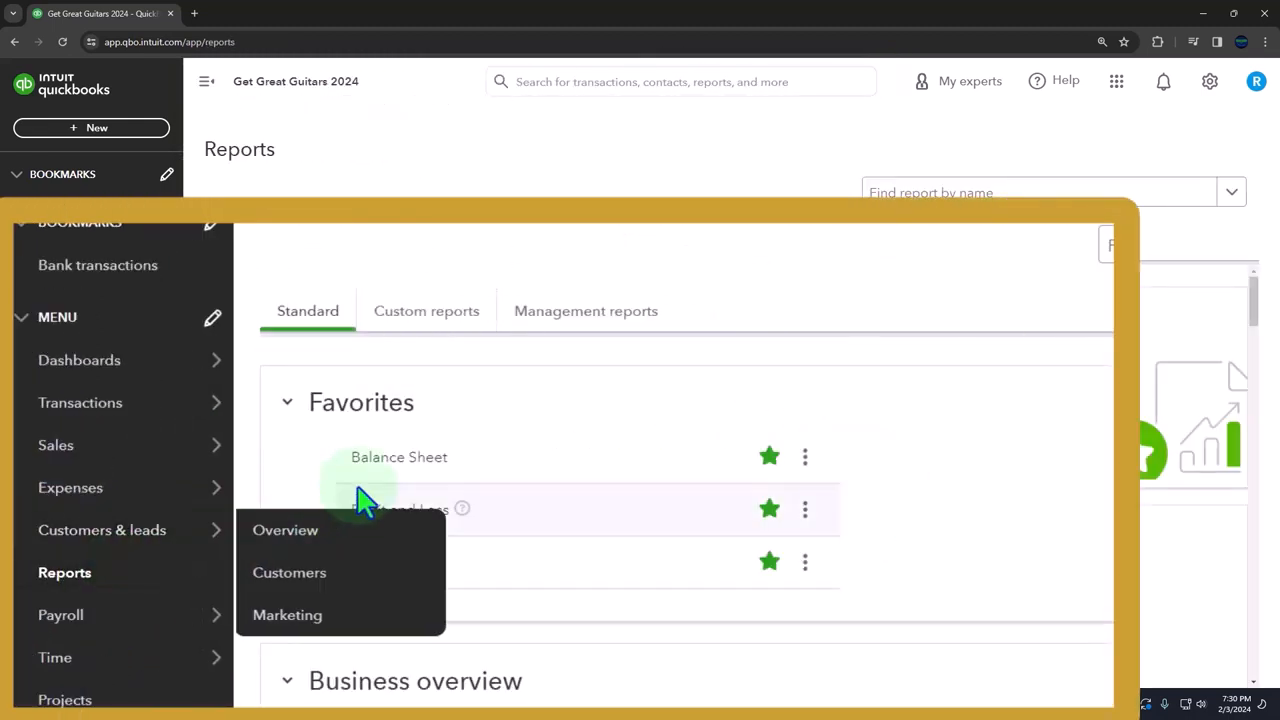
{"action": "right_click", "coordinate": [398, 456]}
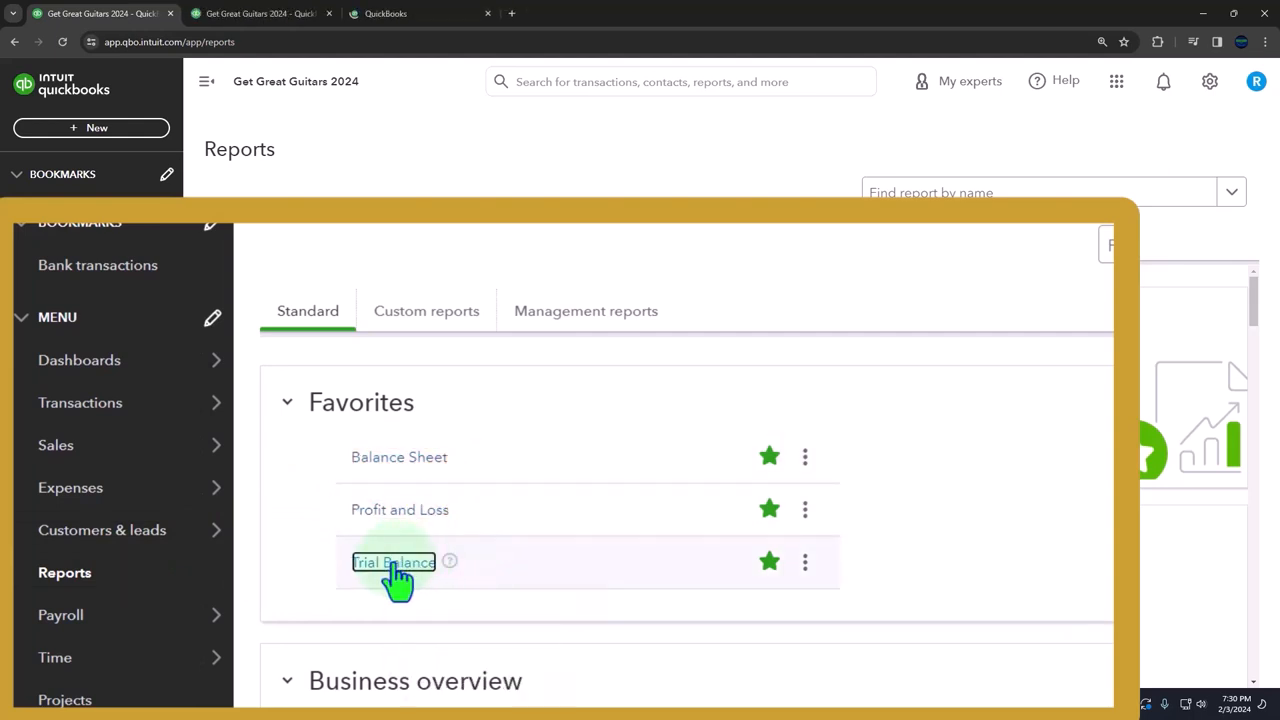
{"action": "left_click", "coordinate": [392, 560]}
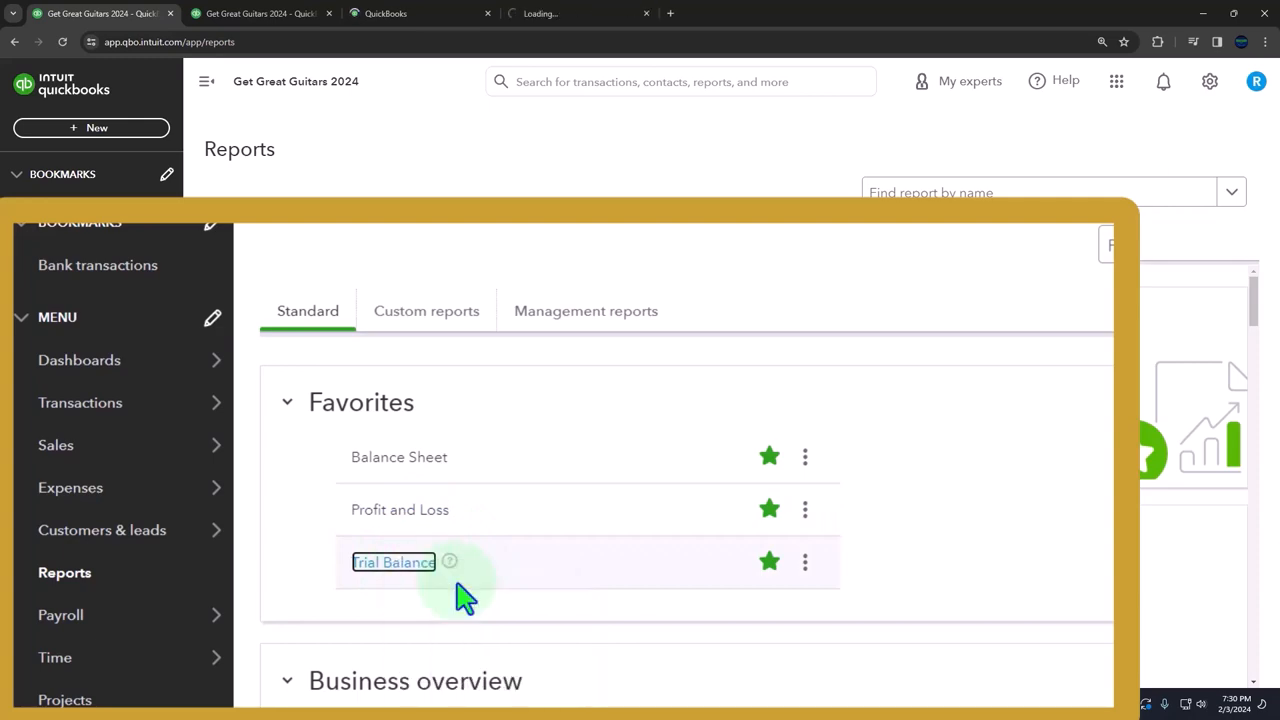
Step: Run the Balance Sheet ending 02/29/2024 with columns displayed by Months
{"action": "left_click", "coordinate": [398, 456]}
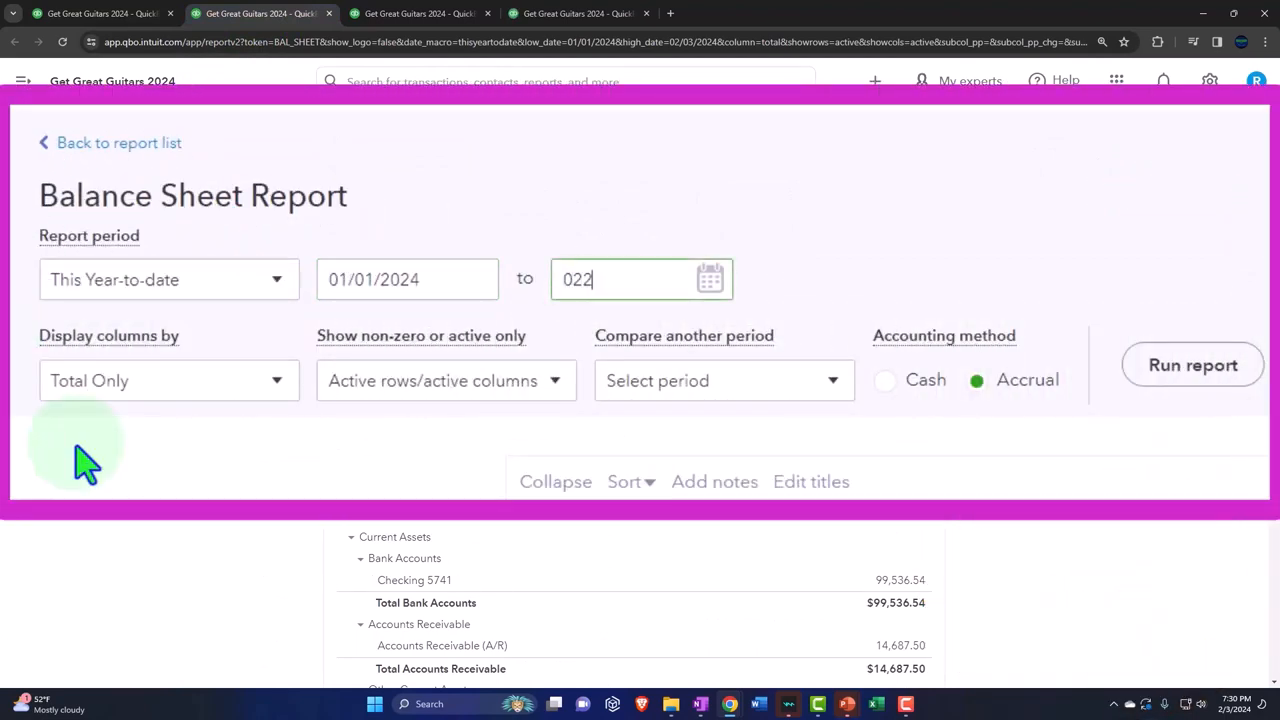
{"action": "type", "text": "02/29/2024"}
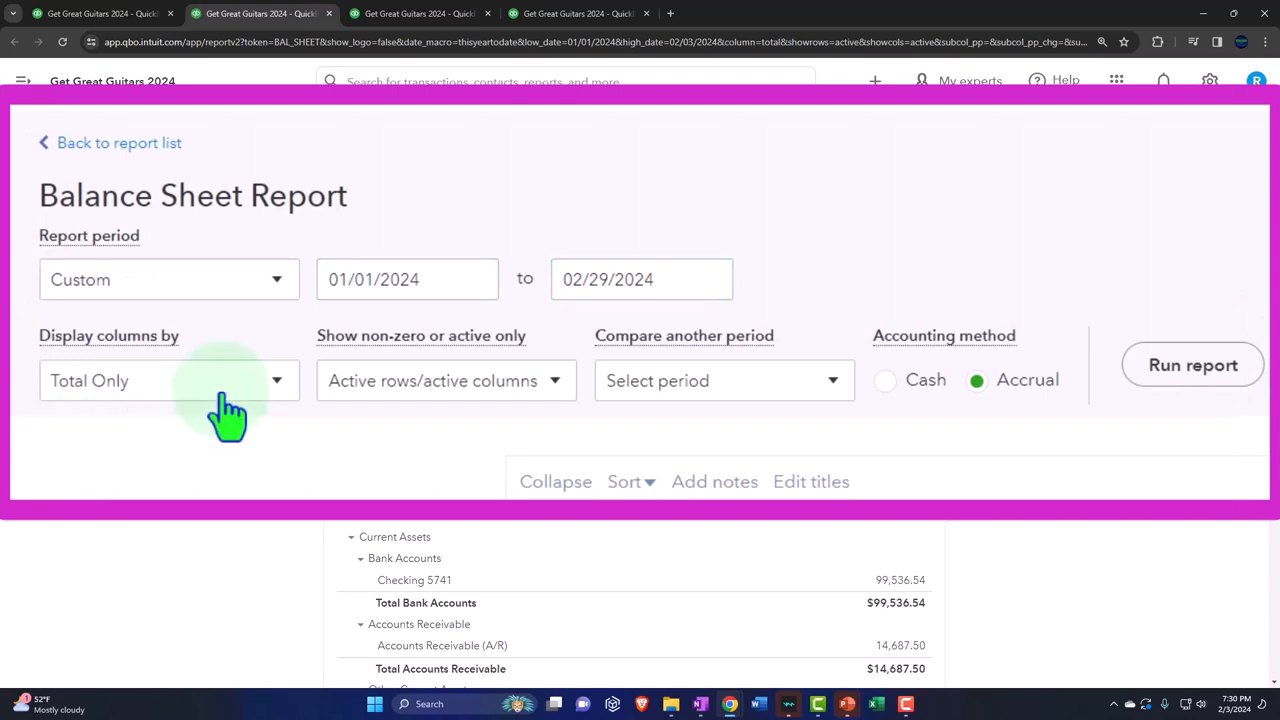
{"action": "left_click", "coordinate": [168, 380]}
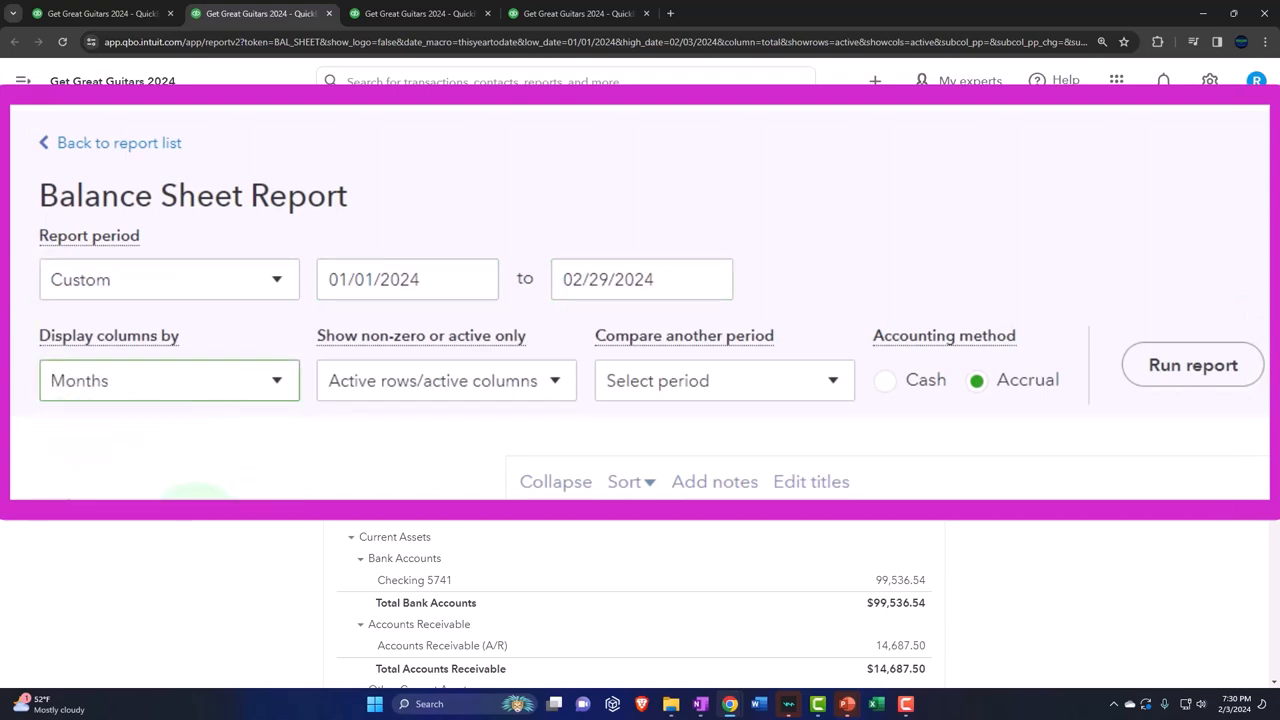
{"action": "left_click", "coordinate": [1192, 364]}
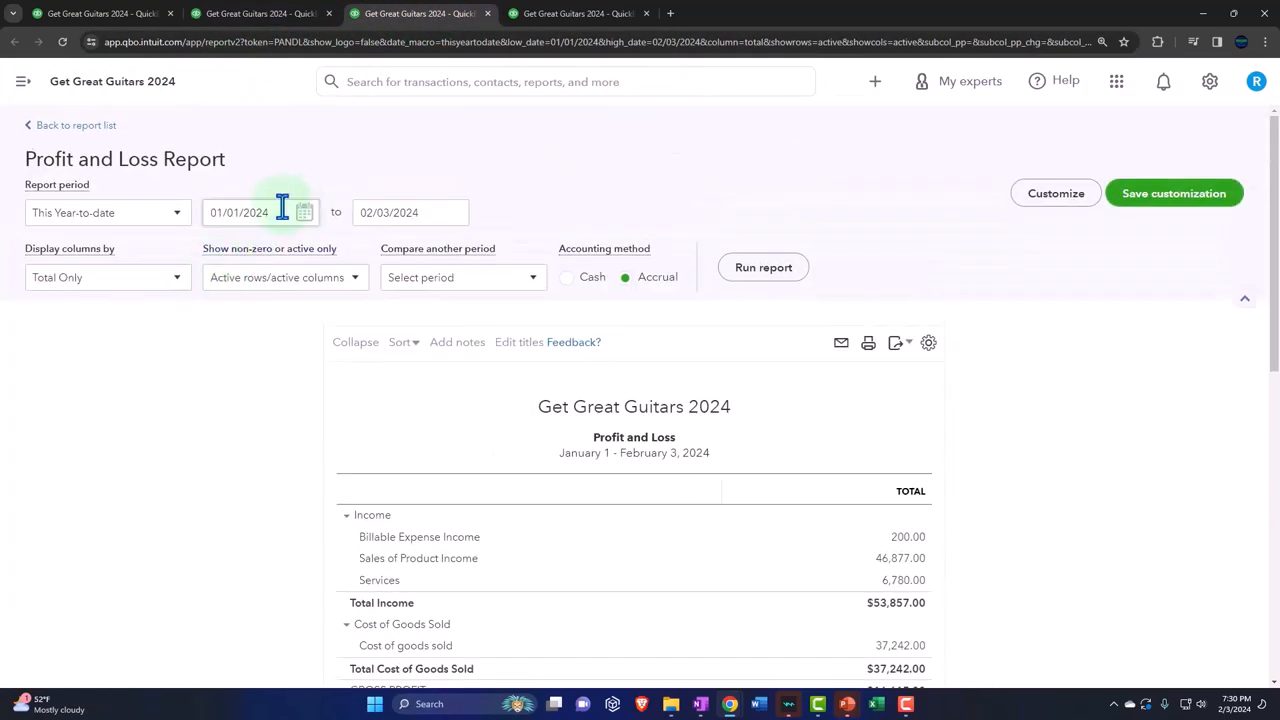
Step: Run Profit and Loss from 01/01/2024 to 02/29/2024 with columns by Months
{"action": "type", "text": "0101"}
{"action": "type", "text": "29"}
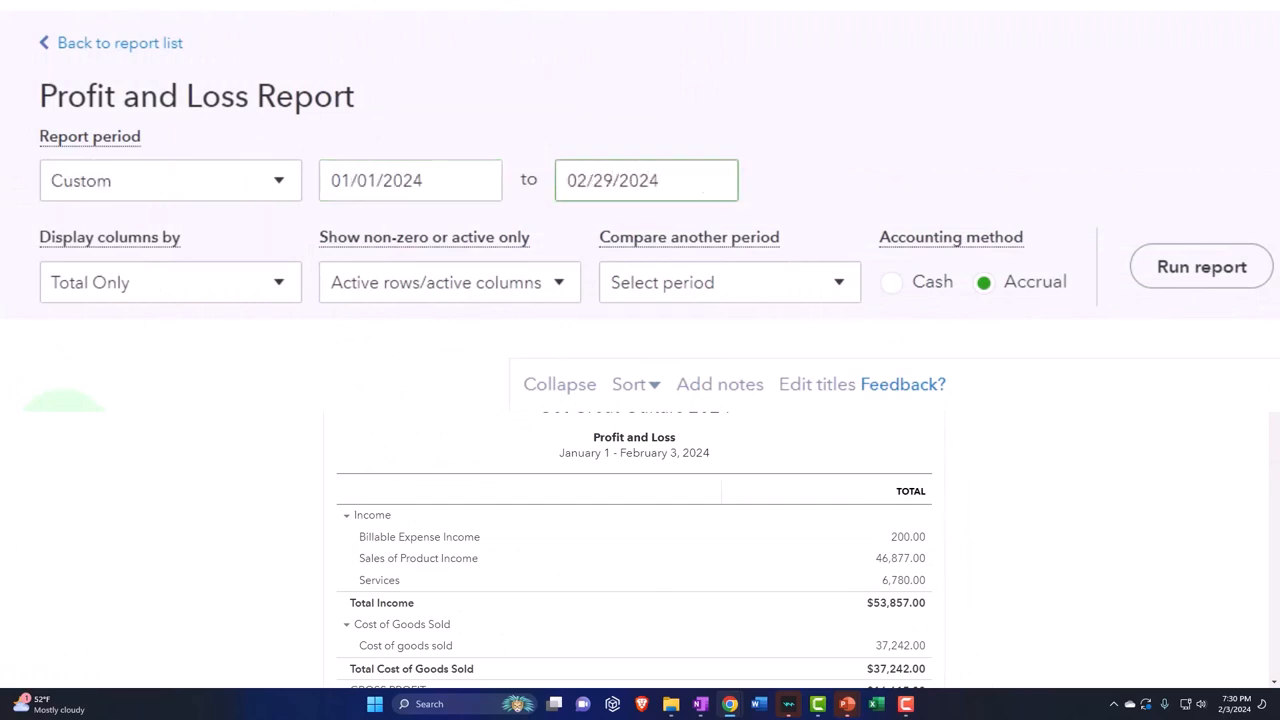
{"action": "left_click", "coordinate": [168, 282]}
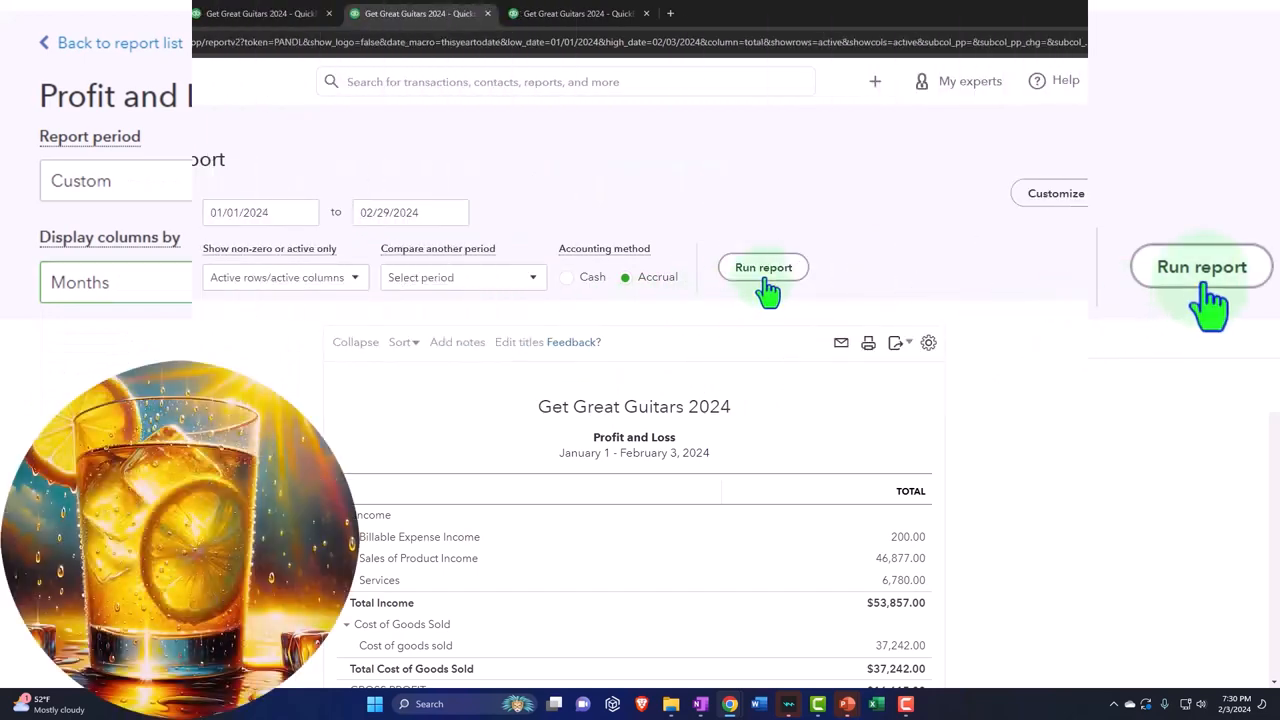
{"action": "left_click", "coordinate": [764, 268]}
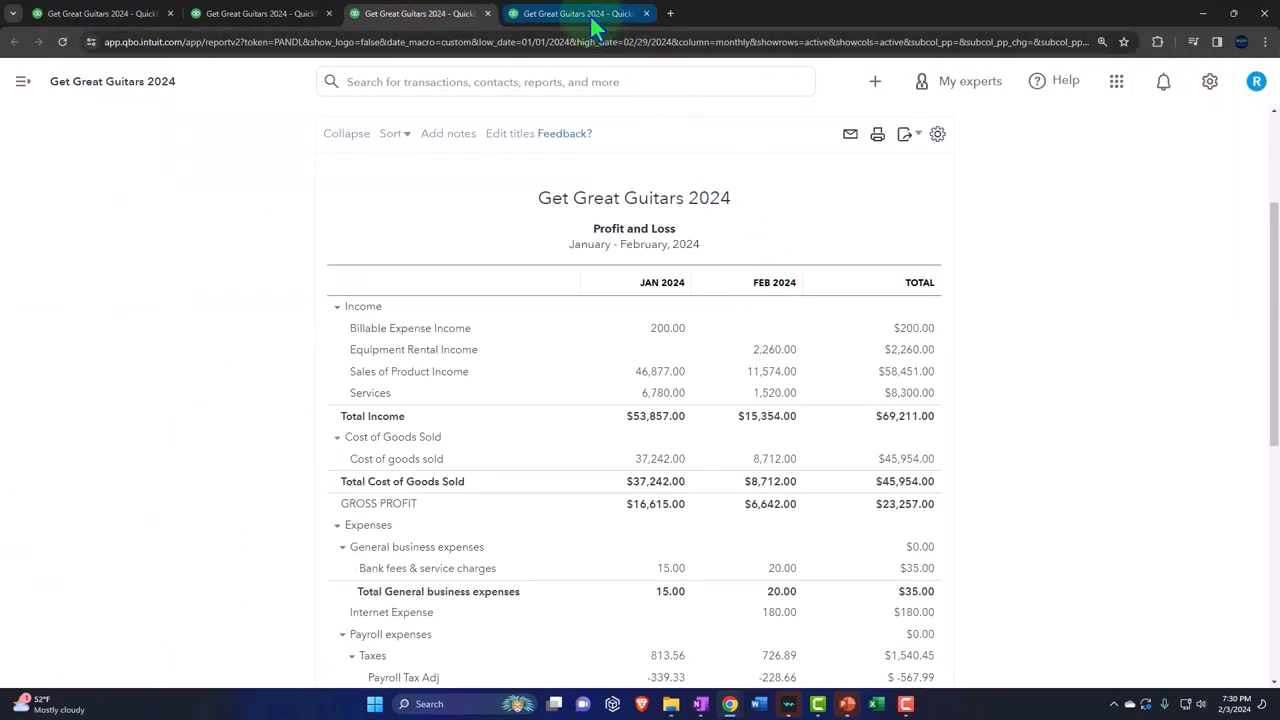
Step: Run the Trial Balance from 01/01/2024 to 02/29/2024 with monthly debit/credit columns
{"action": "left_click", "coordinate": [576, 12]}
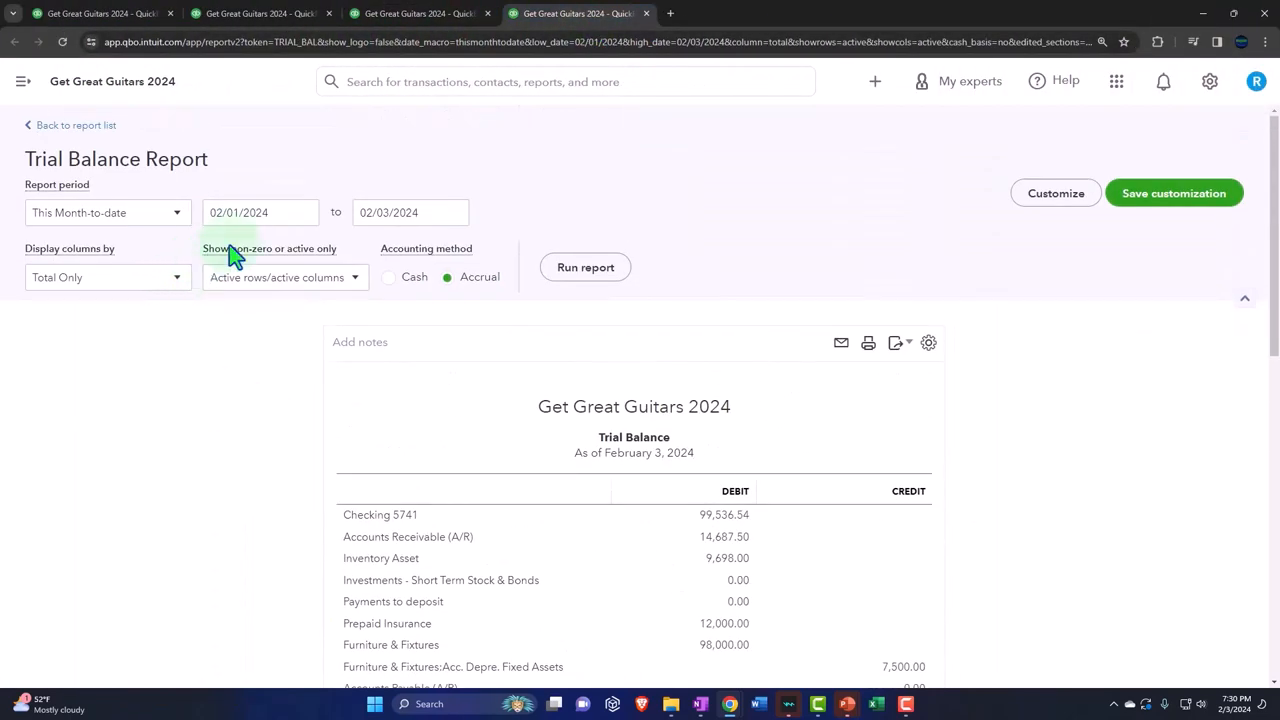
{"action": "left_click", "coordinate": [260, 212]}
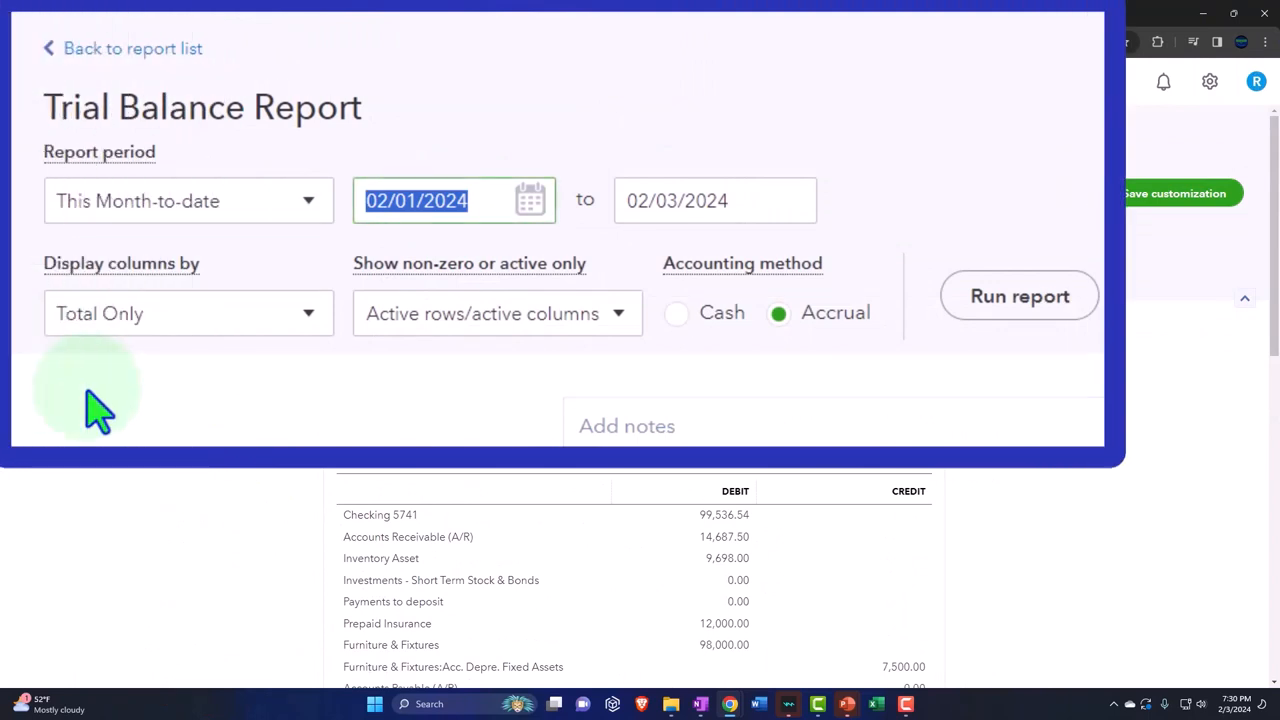
{"action": "type", "text": "010"}
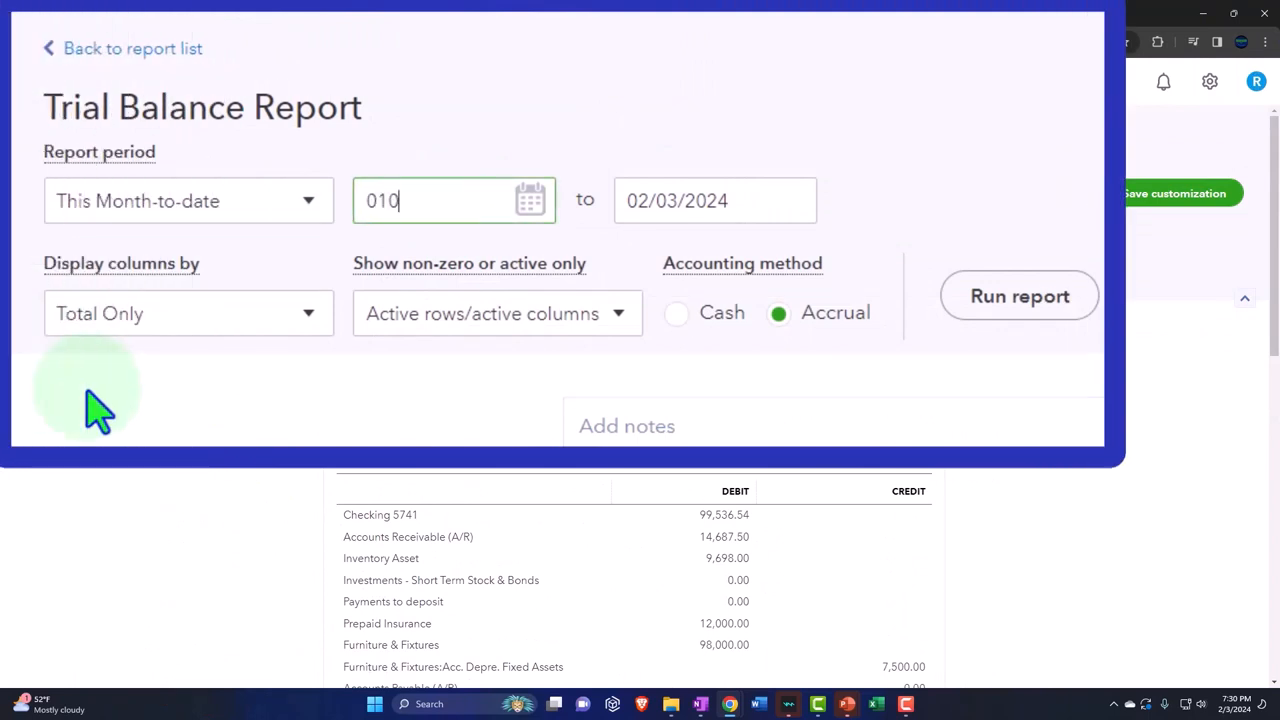
{"action": "type", "text": "024"}
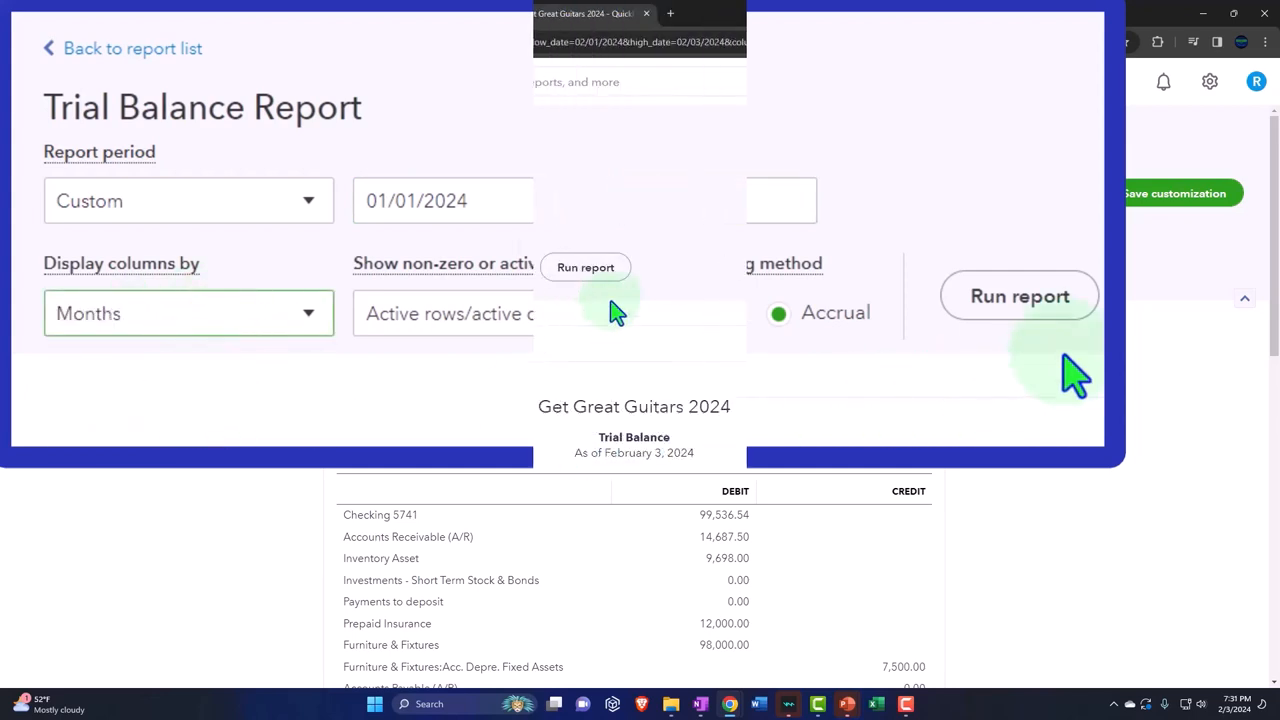
{"action": "left_click", "coordinate": [1020, 296]}
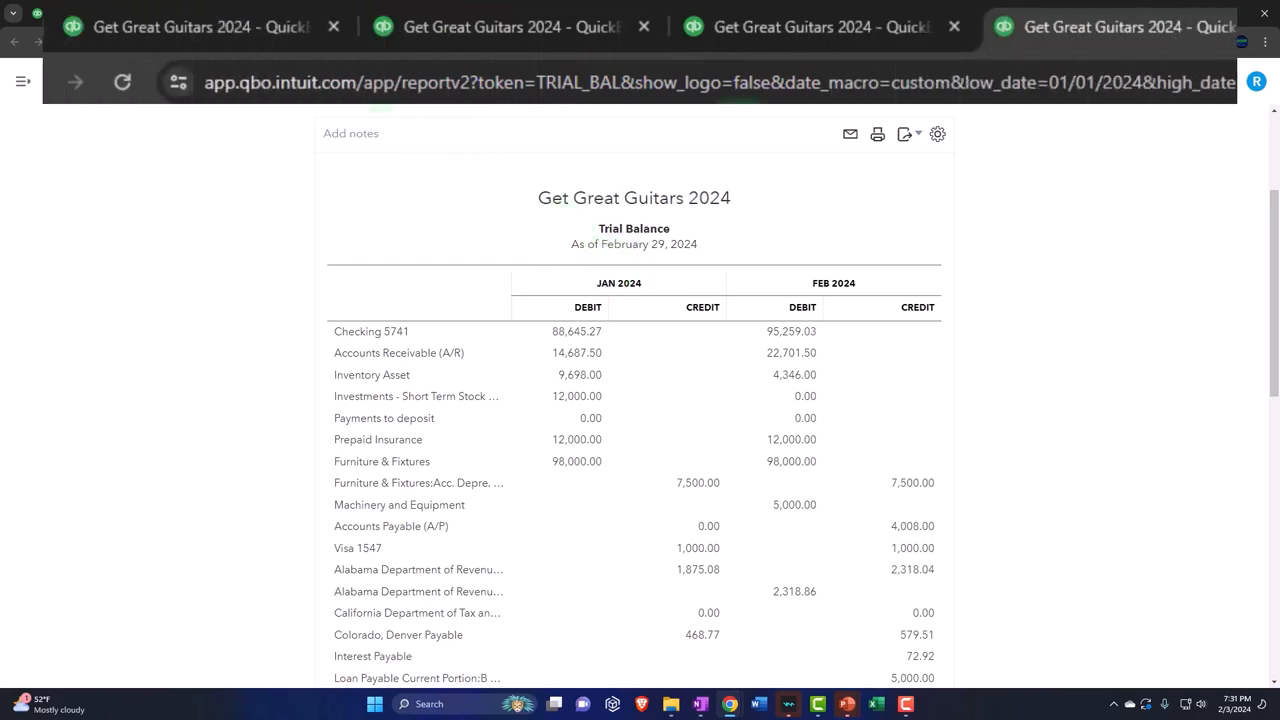
{"action": "left_click", "coordinate": [510, 28]}
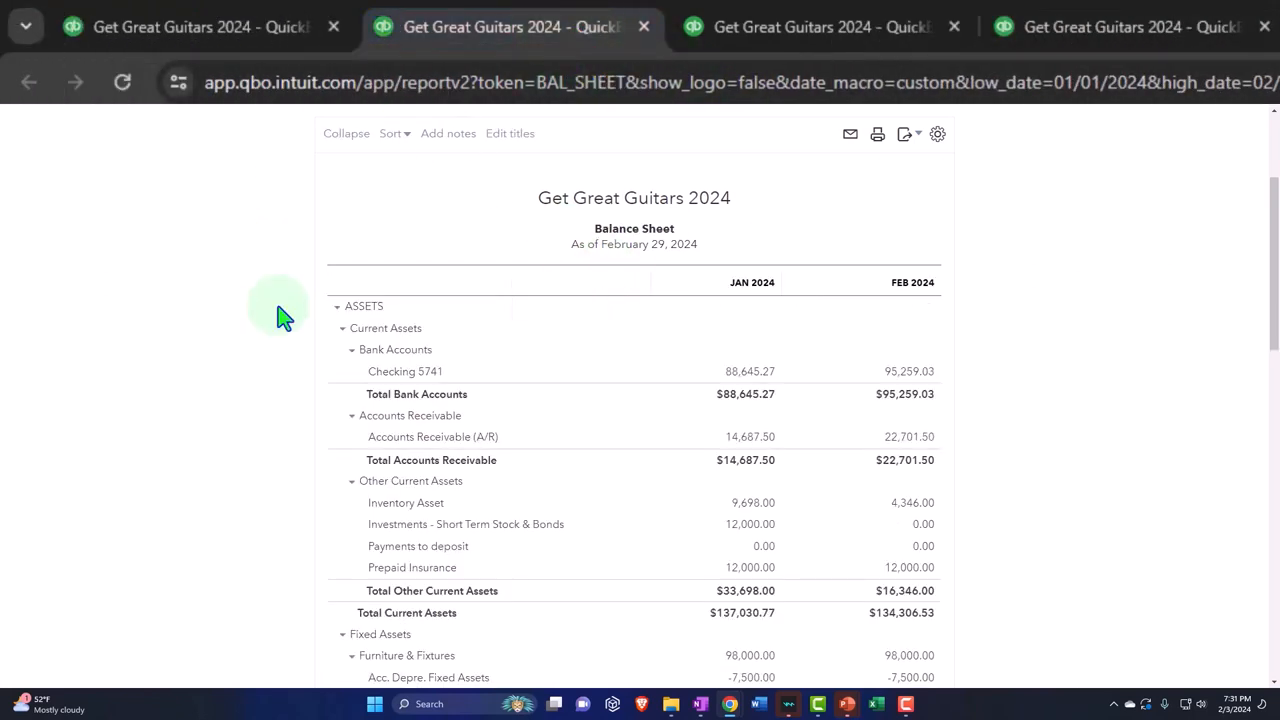
{"action": "mouse_move", "coordinate": [270, 374]}
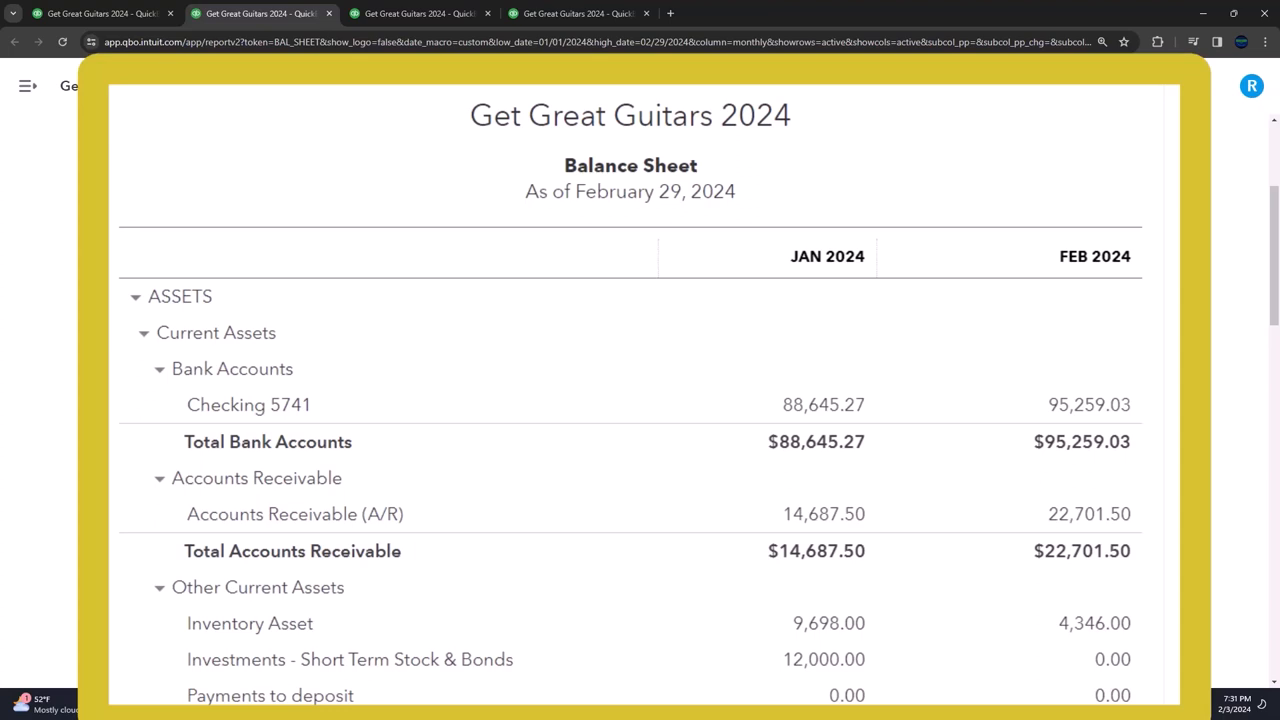
{"action": "scroll", "scroll_direction": "down", "scroll_amount": 3}
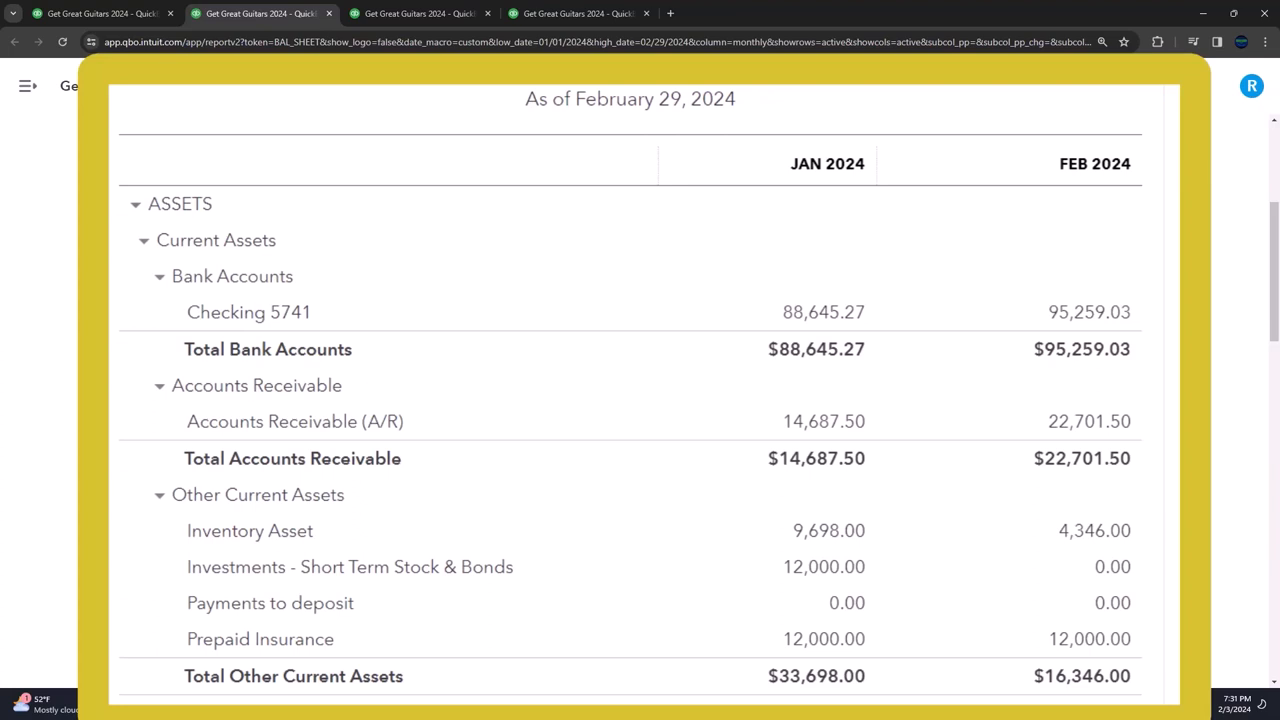
{"action": "scroll", "scroll_direction": "down", "scroll_amount": 3}
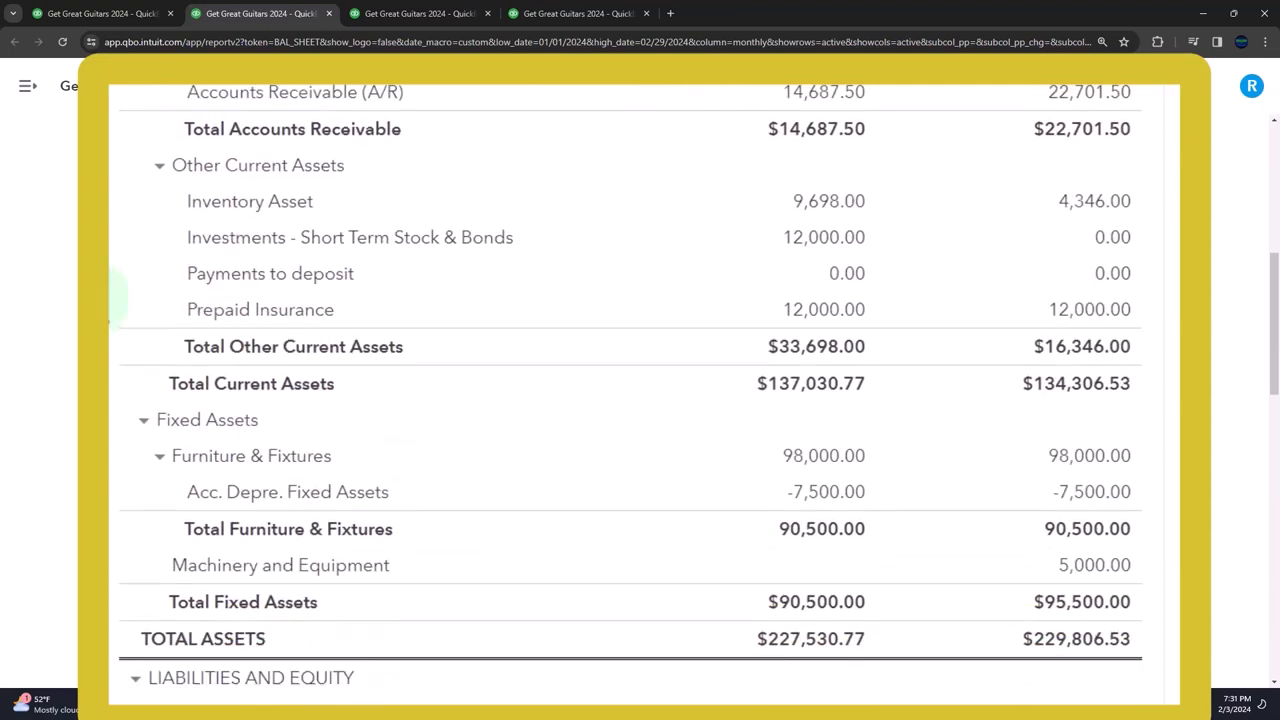
{"action": "scroll", "scroll_direction": "down", "scroll_amount": 3}
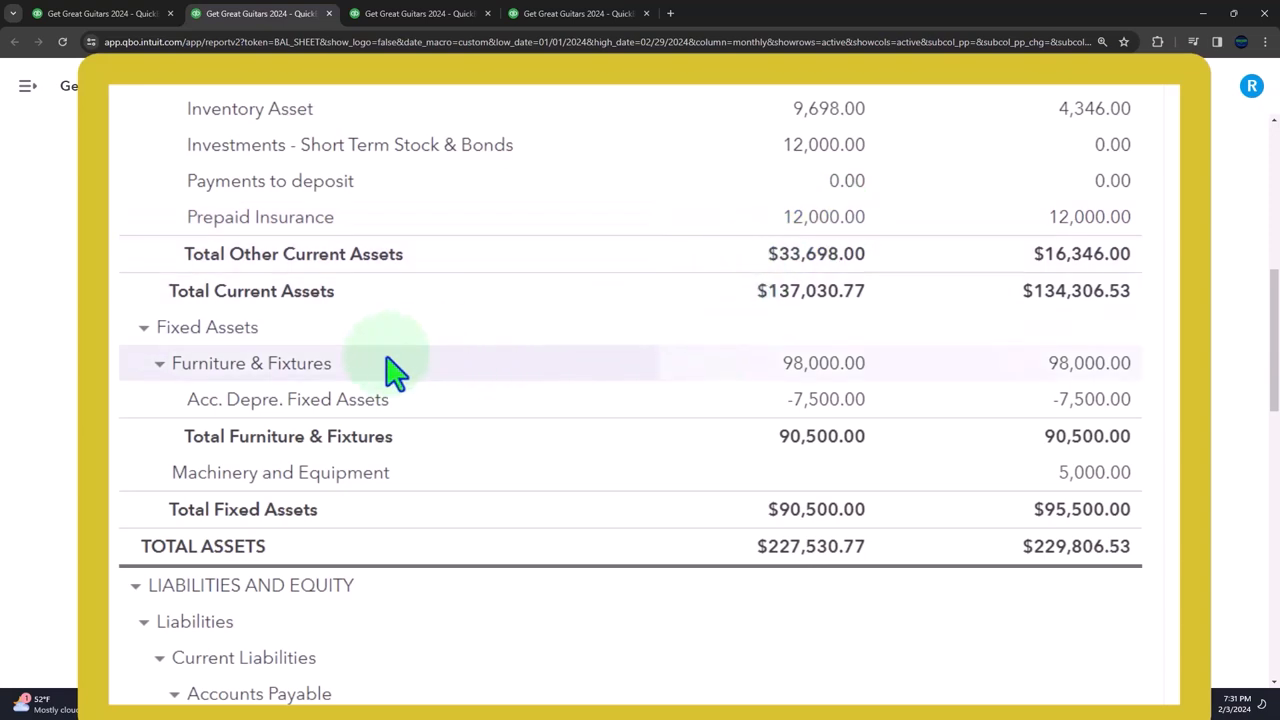
{"action": "mouse_move", "coordinate": [144, 328]}
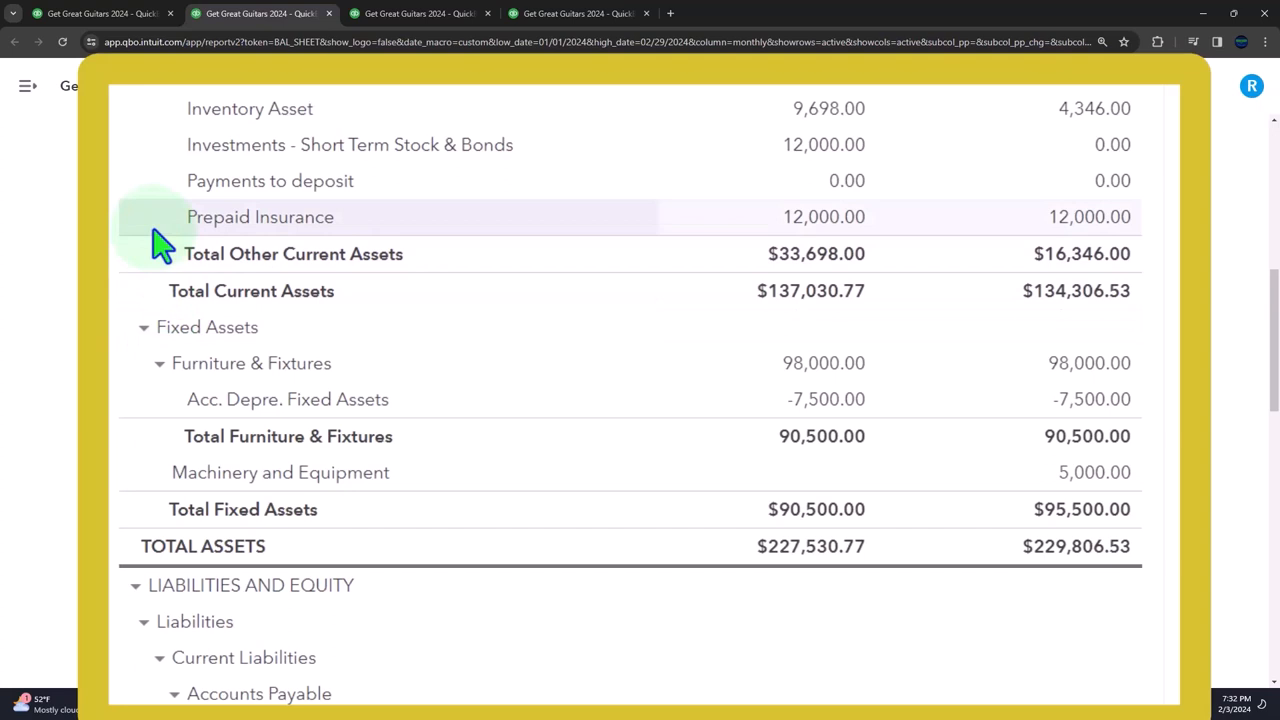
{"action": "mouse_move", "coordinate": [164, 384]}
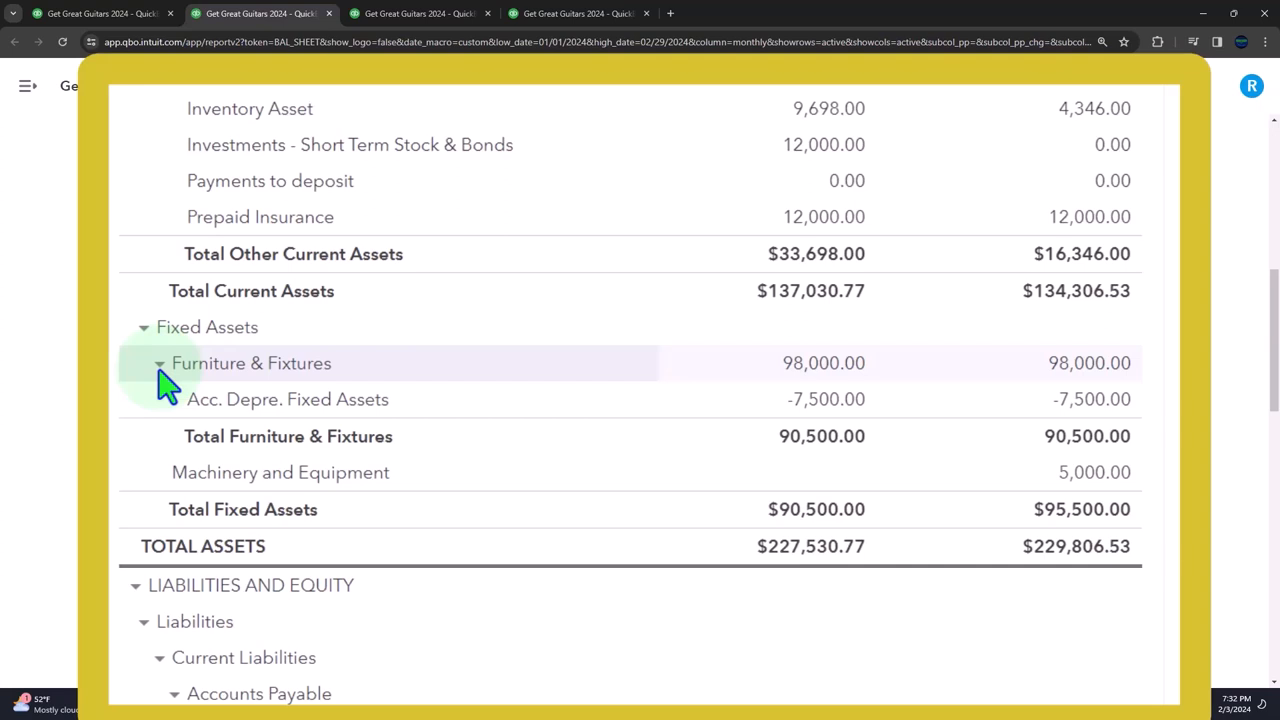
{"action": "left_click", "coordinate": [420, 12]}
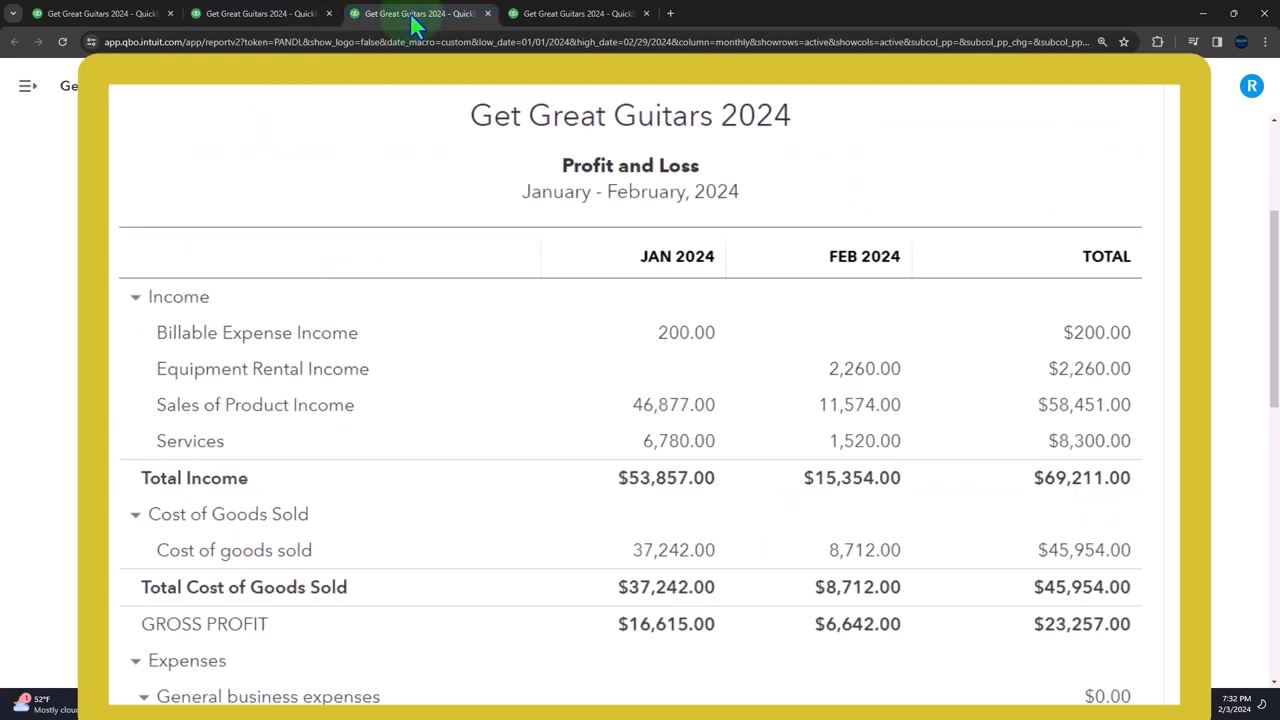
Step: Scroll the Profit and Loss down to Net Income of $4,796.35
{"action": "scroll", "scroll_direction": "down", "scroll_amount": 3}
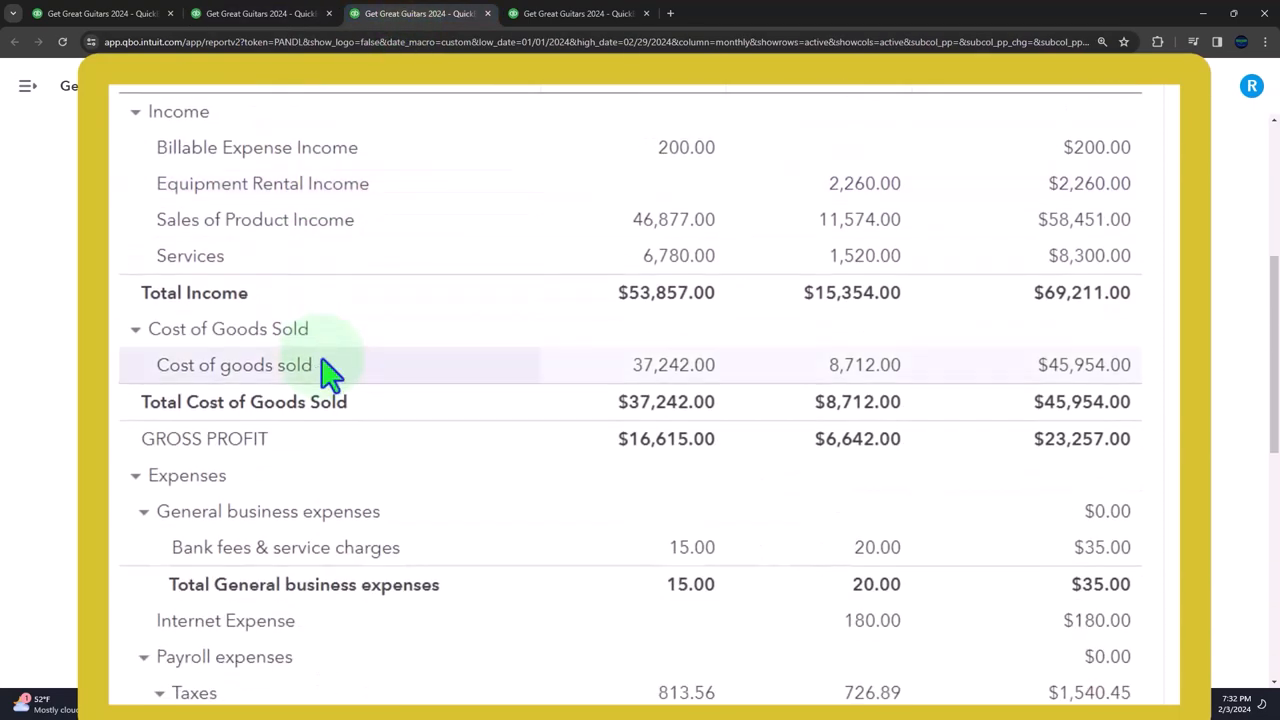
{"action": "scroll", "scroll_direction": "down", "scroll_amount": 3}
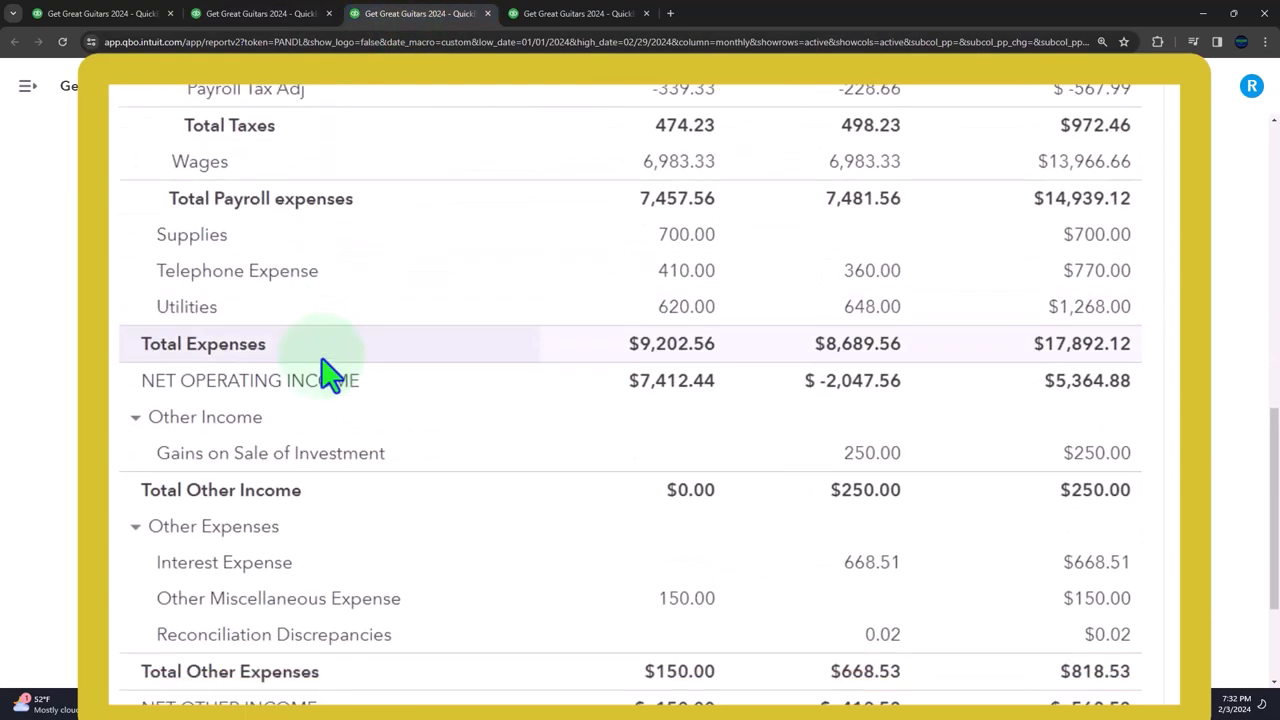
{"action": "scroll", "scroll_direction": "down", "scroll_amount": 3}
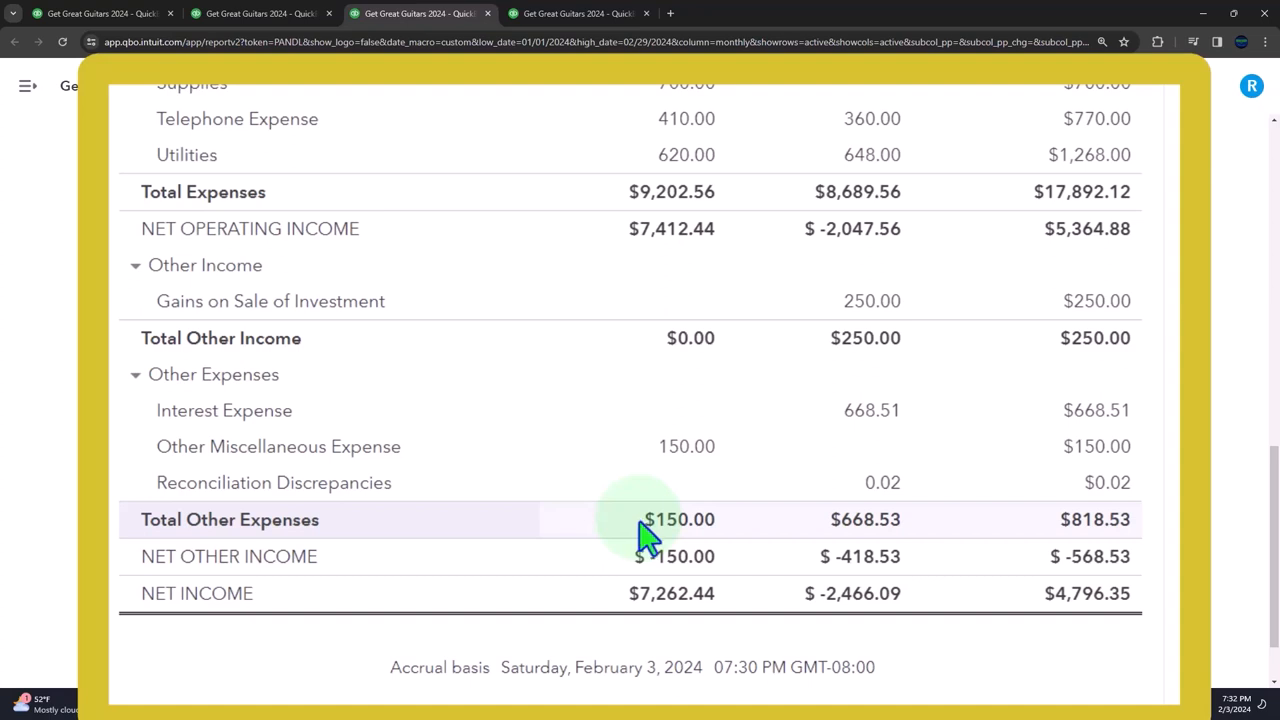
{"action": "mouse_move", "coordinate": [672, 592]}
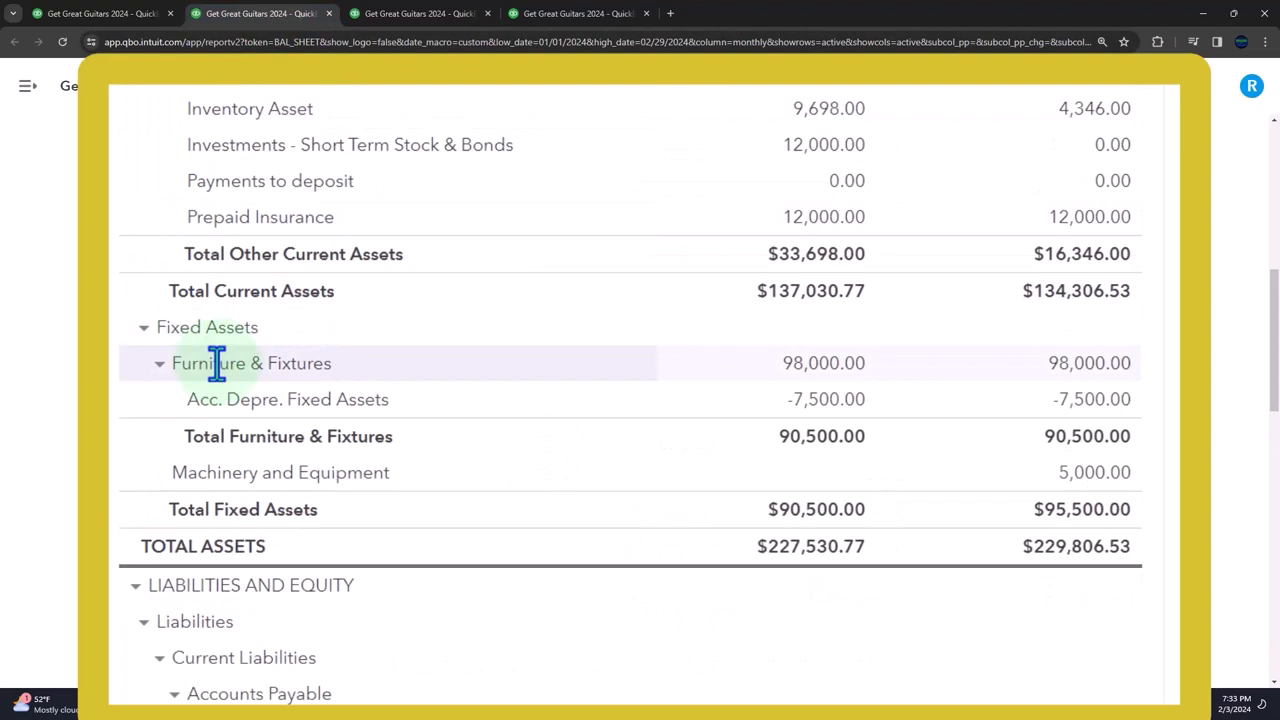
{"action": "mouse_move", "coordinate": [244, 420]}
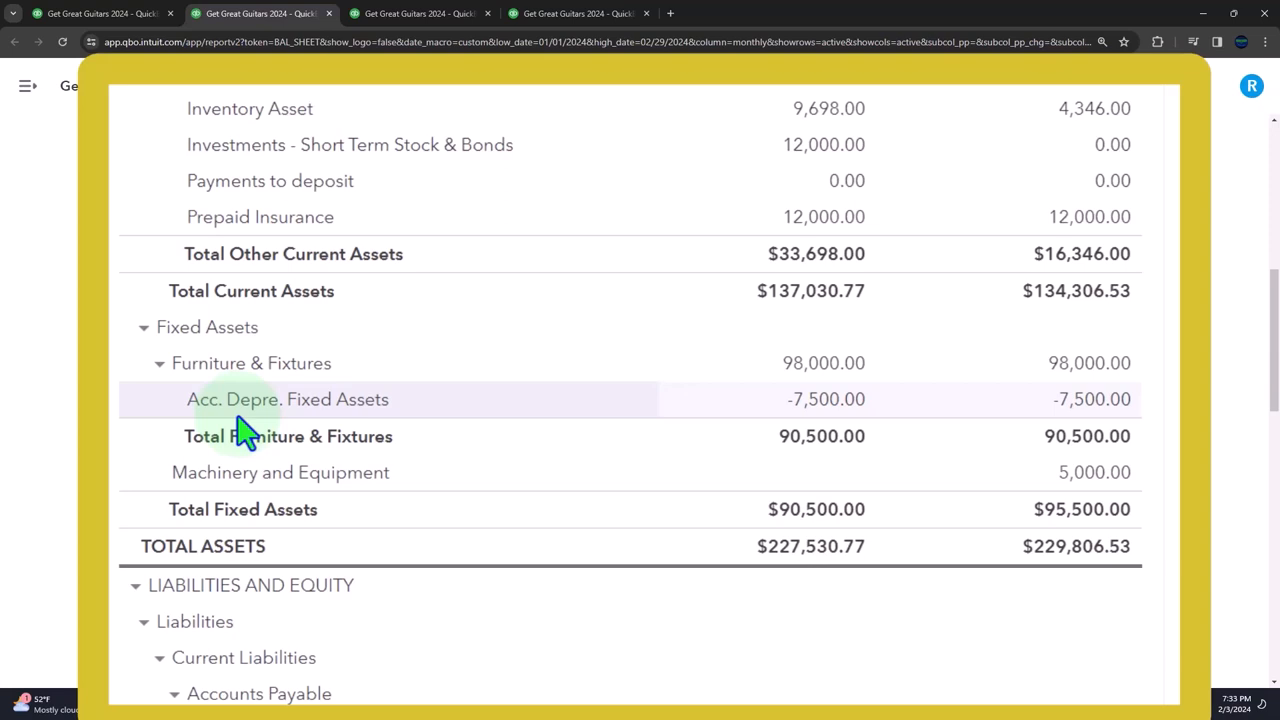
{"action": "mouse_move", "coordinate": [840, 424]}
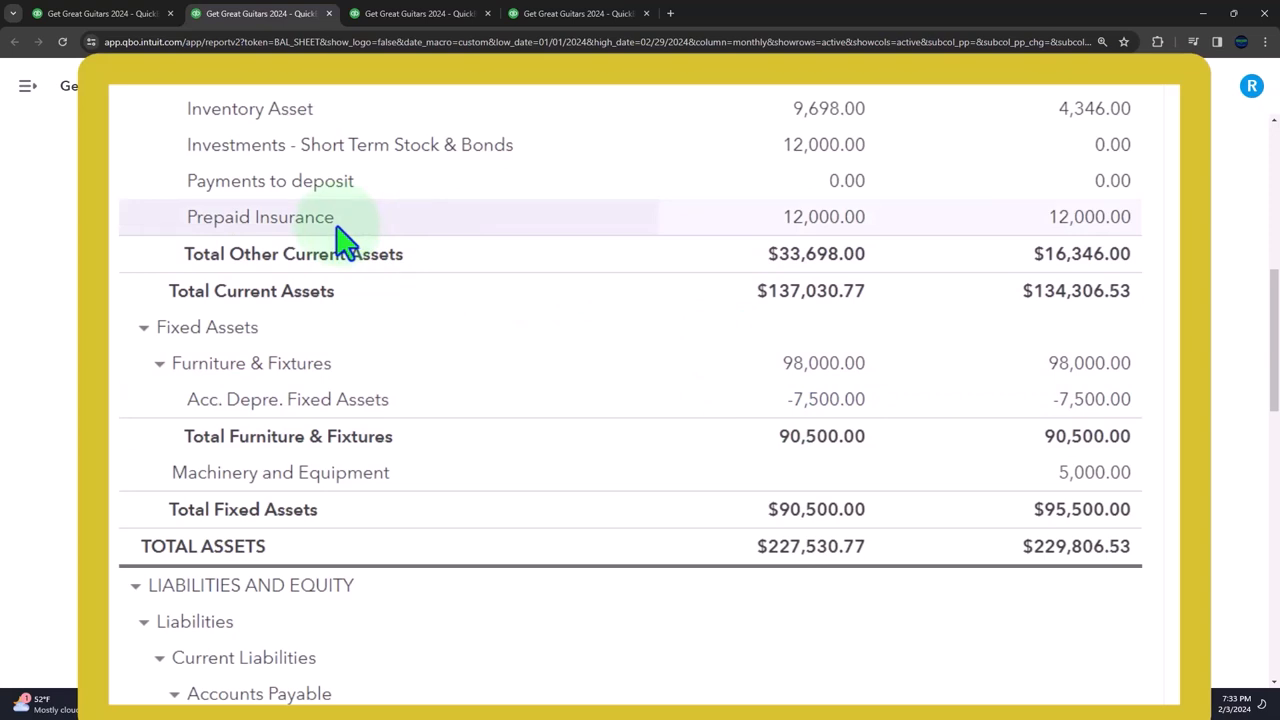
{"action": "mouse_move", "coordinate": [320, 400]}
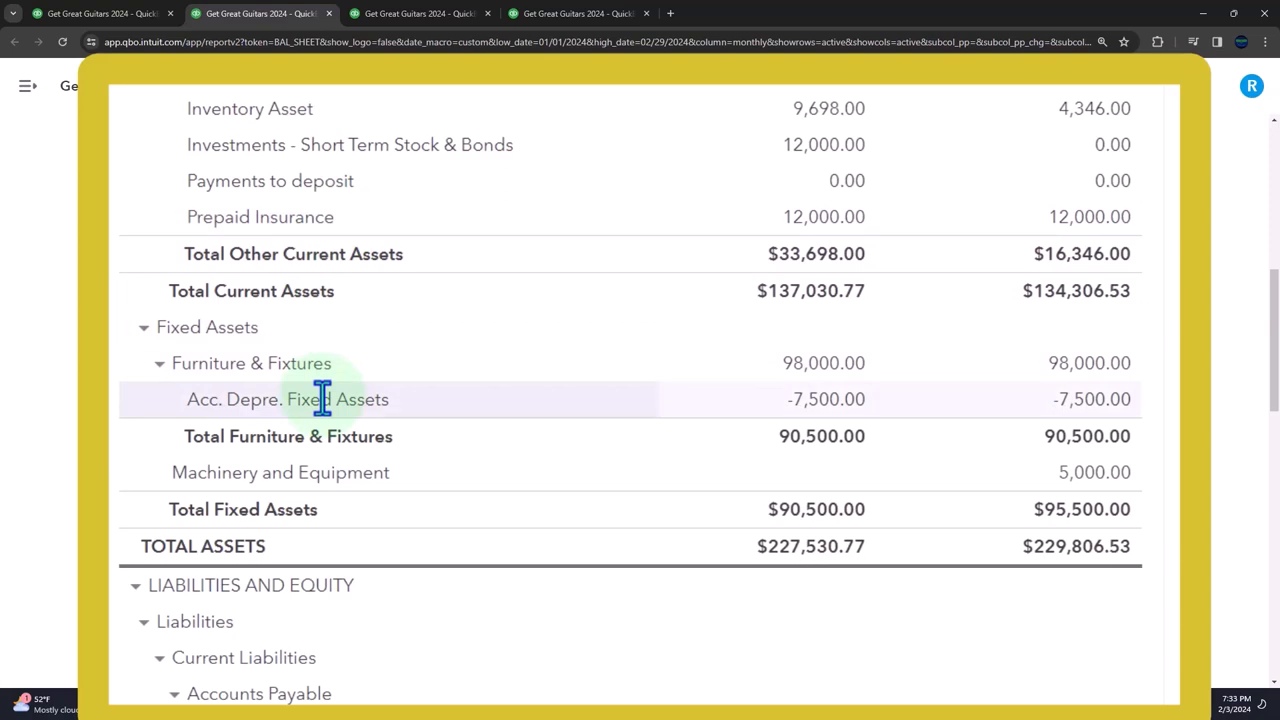
{"action": "mouse_move", "coordinate": [320, 300]}
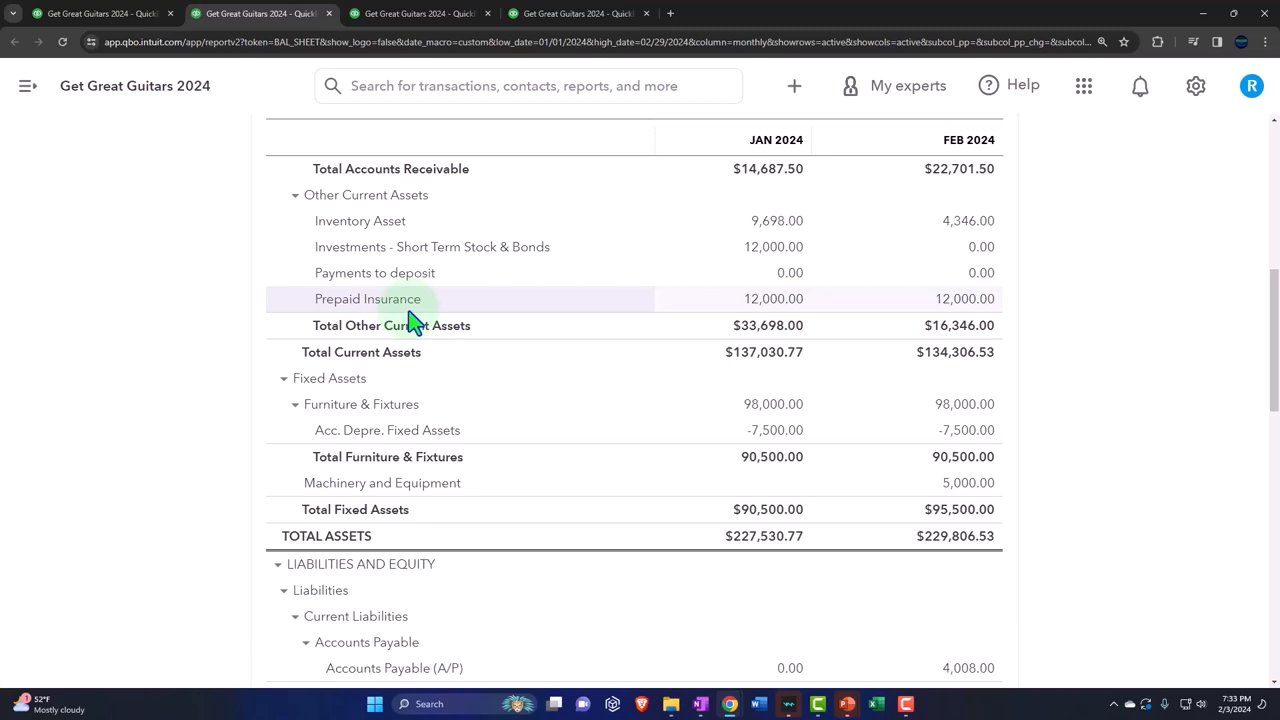
{"action": "mouse_move", "coordinate": [406, 430]}
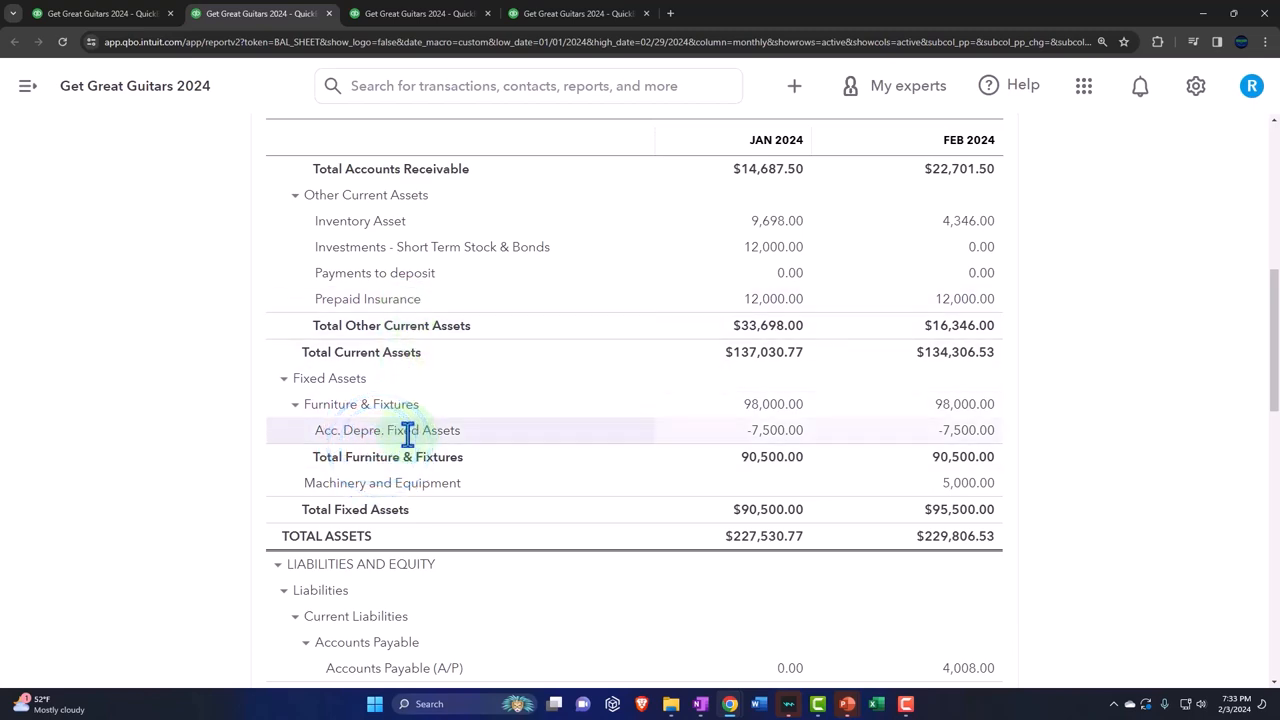
Step: Bring up the Windows Start menu's recent apps to find Calculator
{"action": "left_click", "coordinate": [430, 704]}
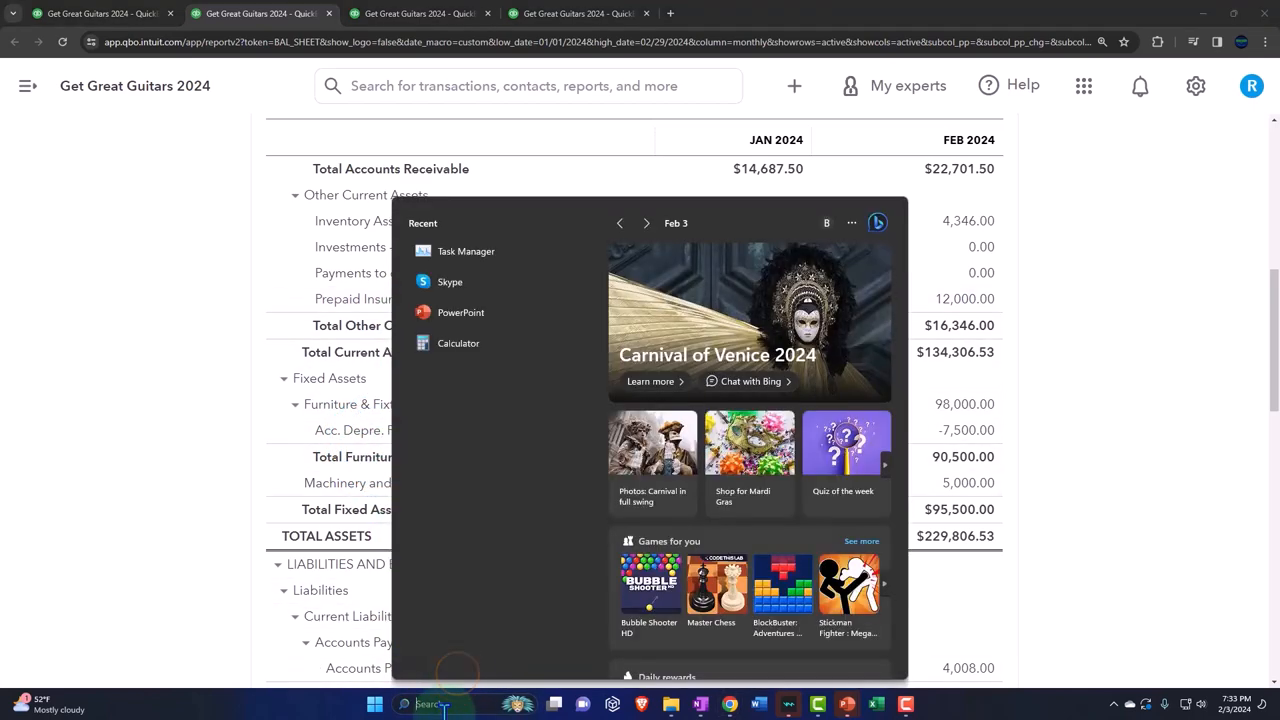
Step: Launch Calculator showing 0 beside the Jan–Feb 2024 Balance Sheet
{"action": "left_click", "coordinate": [460, 344]}
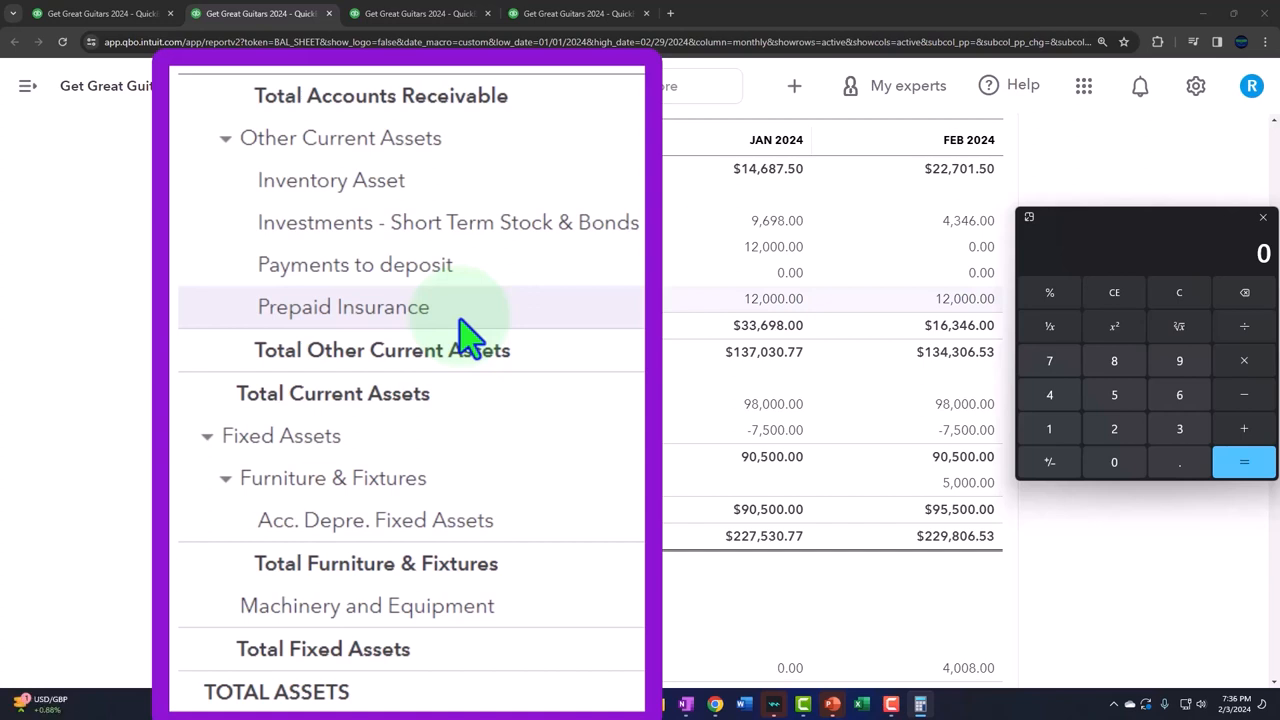
{"action": "mouse_move", "coordinate": [196, 330]}
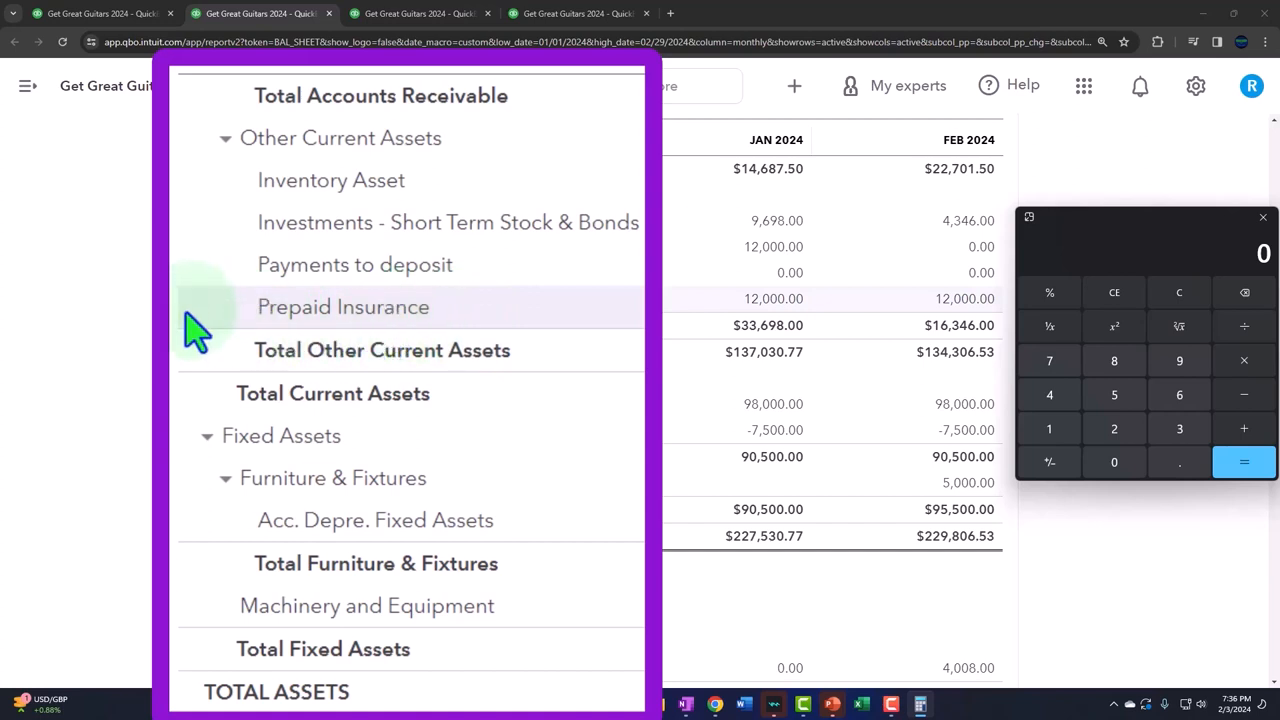
{"action": "mouse_move", "coordinate": [176, 336]}
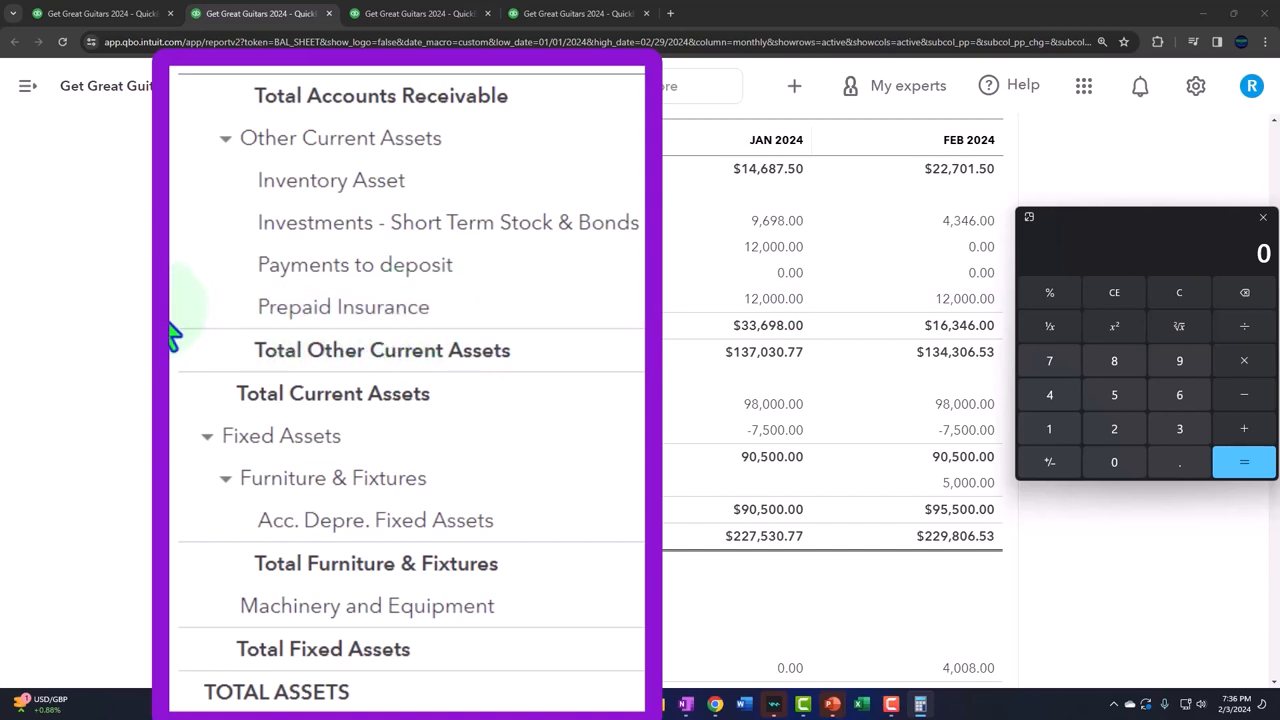